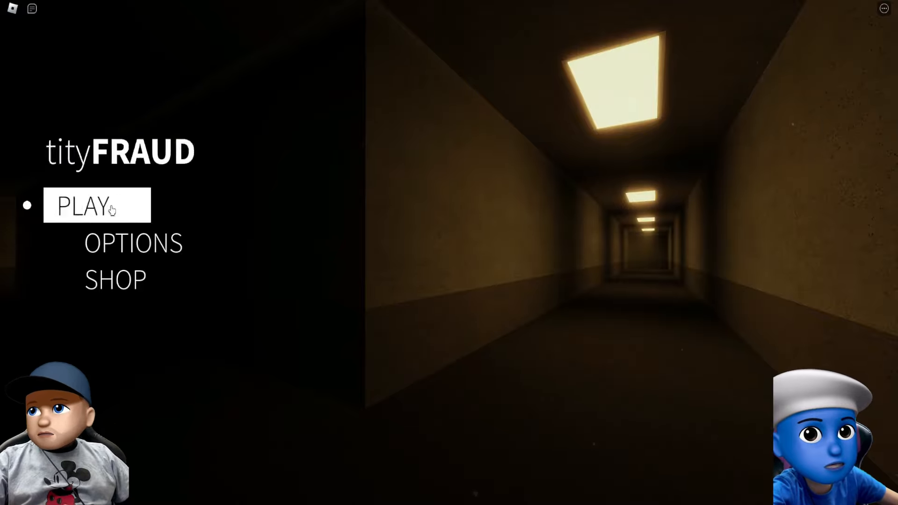
Start a new game of Identity Fraud from the title menu via PLAY.
left_click(96, 205)
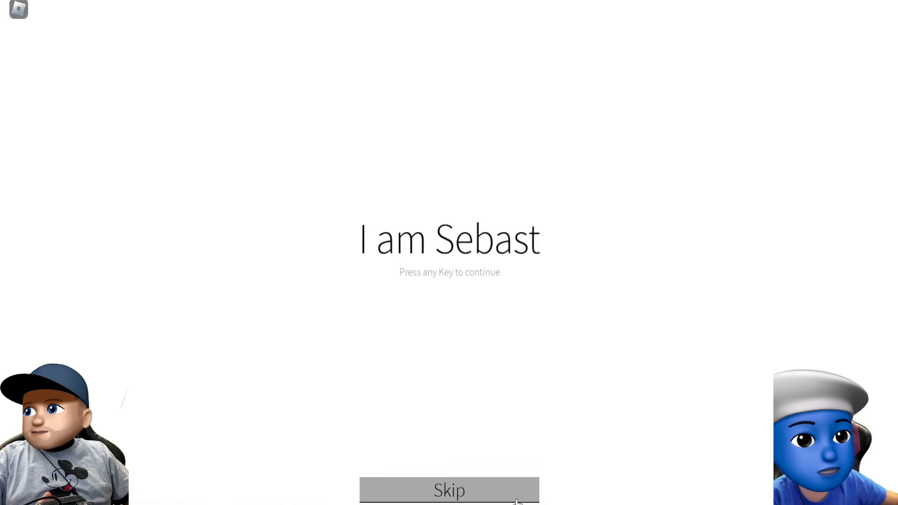
Skip the story intro and walk forward into the first brick-walled corridor.
left_click(449, 490)
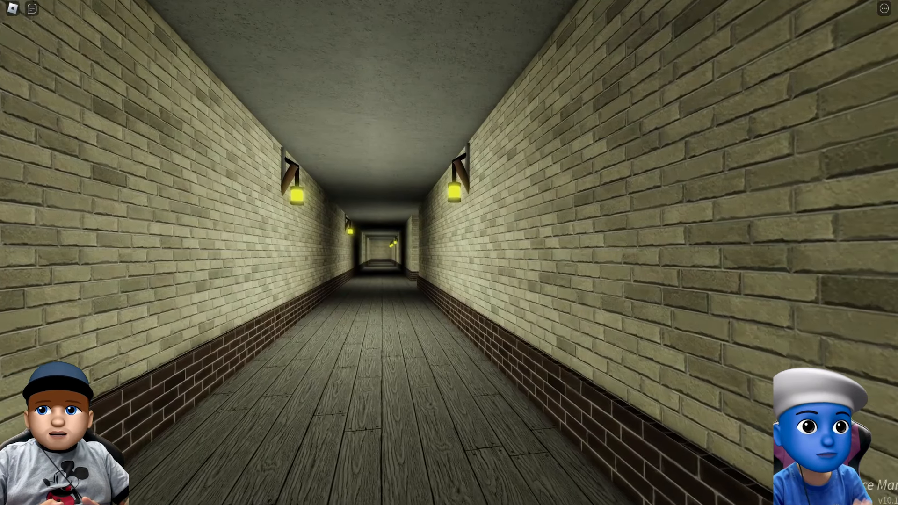
key("w")
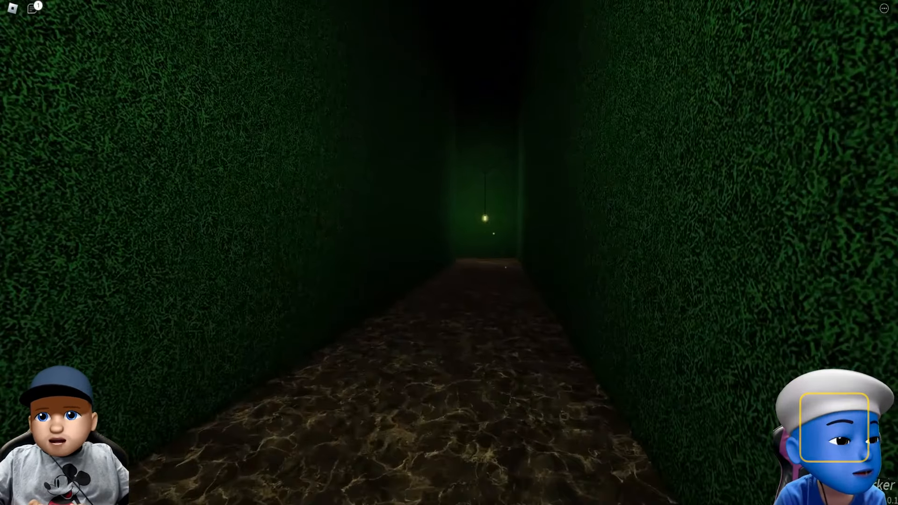
Walk forward through the green hedge corridor toward the hanging green-lit lamp.
key("w")
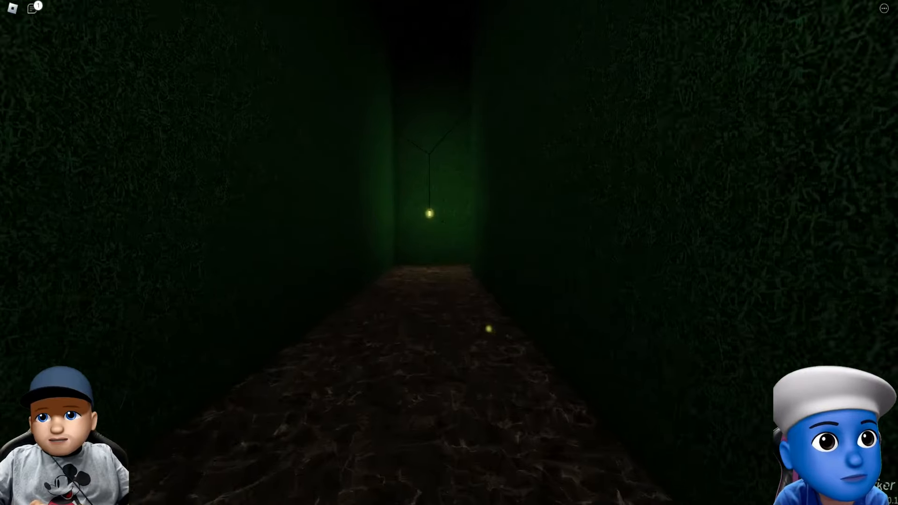